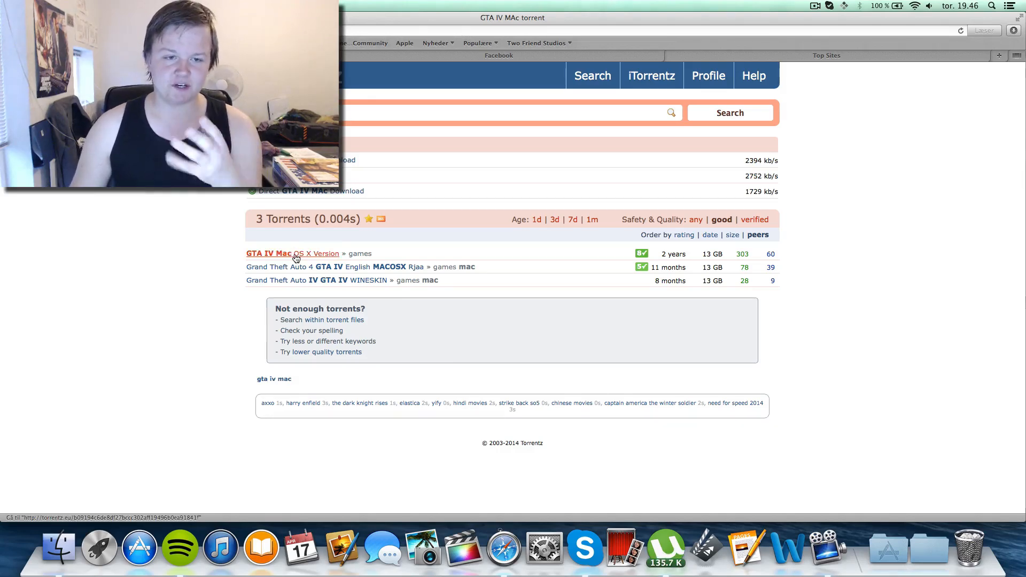
Open the 'GTA IV Mac OS X Version' torrent result, then minimize Safari to show uTorrent.
{"action": "left_click", "coordinate": [268, 254]}
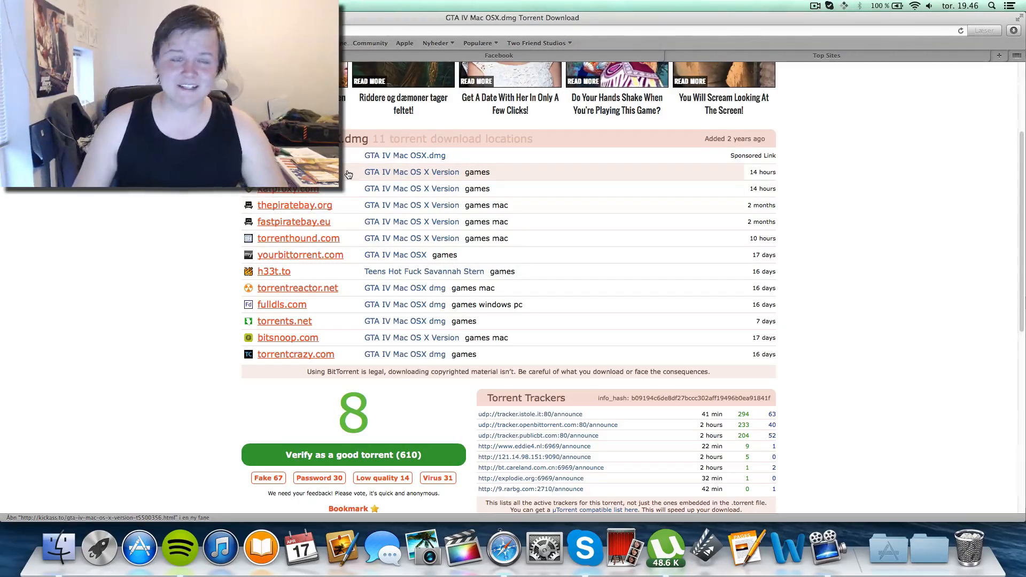
{"action": "left_click", "coordinate": [646, 548]}
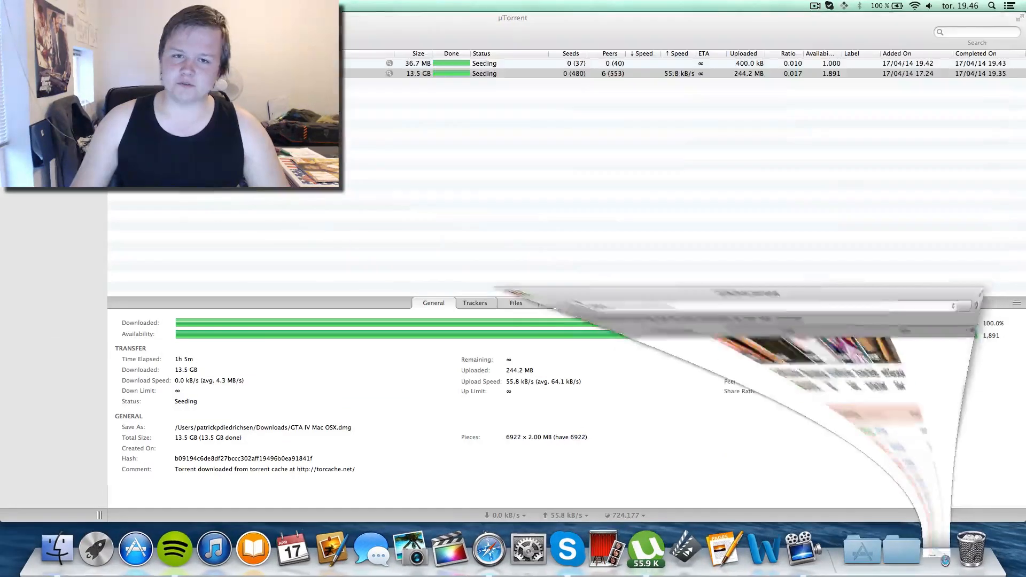
Mount GTA IV Mac OSX.dmg from the Downloads folder.
{"action": "left_click", "coordinate": [484, 73]}
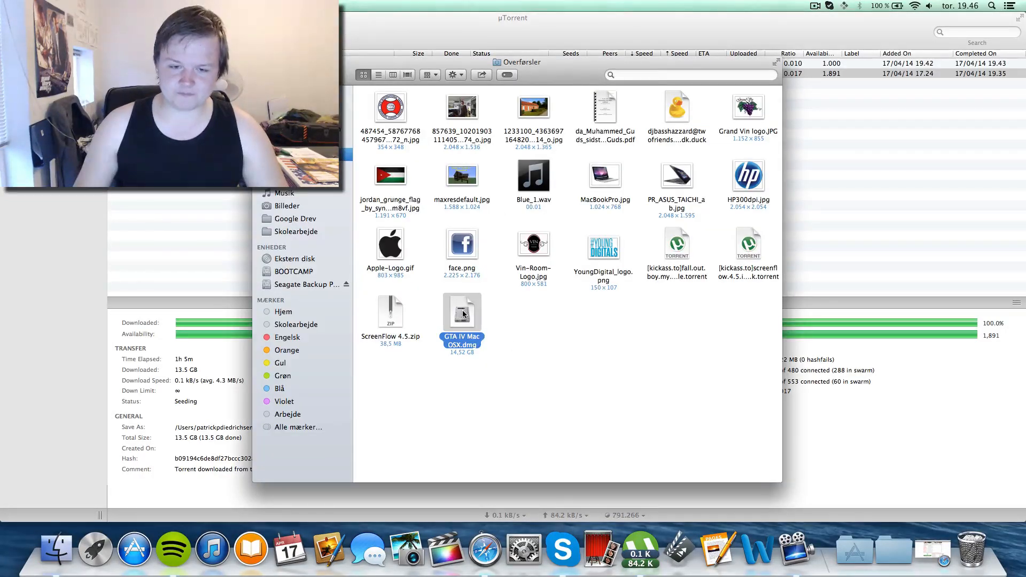
{"action": "double_click", "coordinate": [461, 312]}
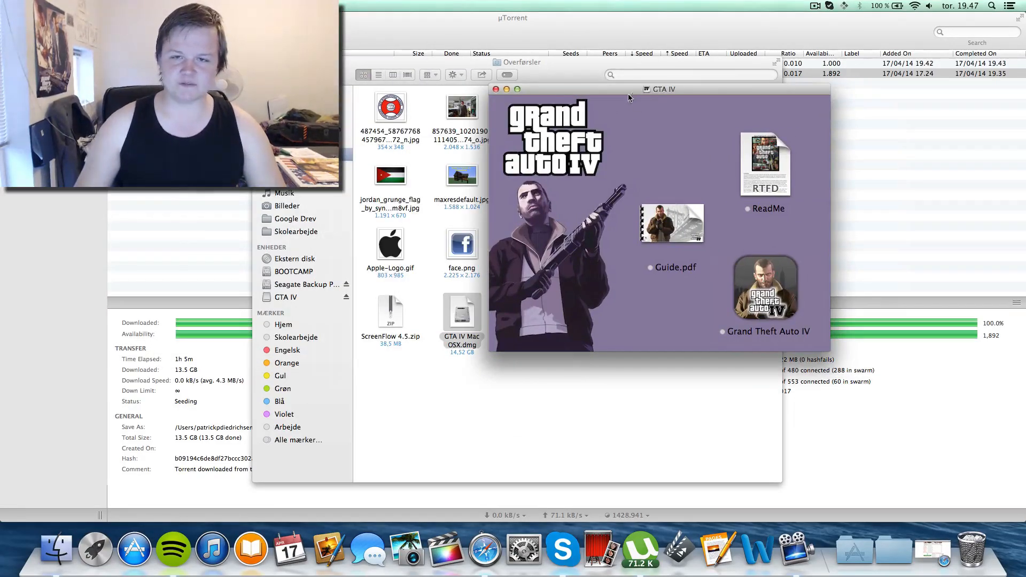
{"action": "left_click_drag", "start_coordinate": [661, 90], "coordinate": [681, 54]}
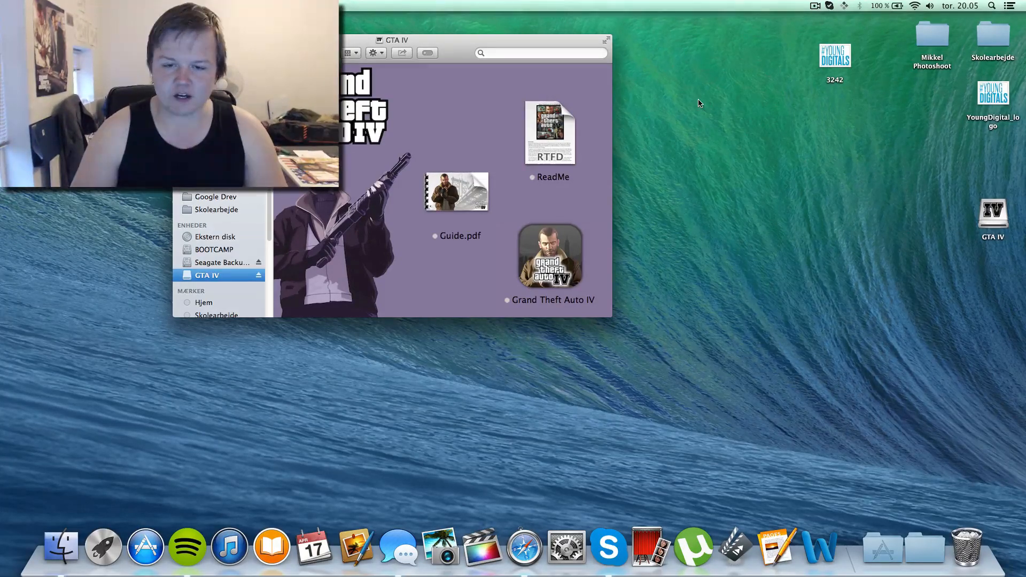
Browse Applications, return to the GTA IV volume, then close the Finder windows.
{"action": "left_click", "coordinate": [550, 255]}
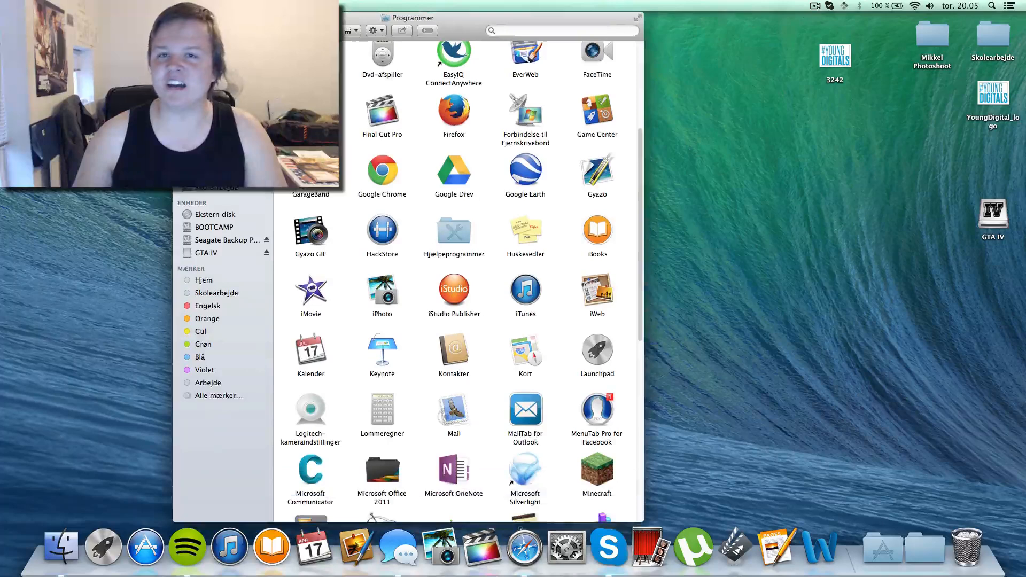
{"action": "left_click", "coordinate": [208, 253]}
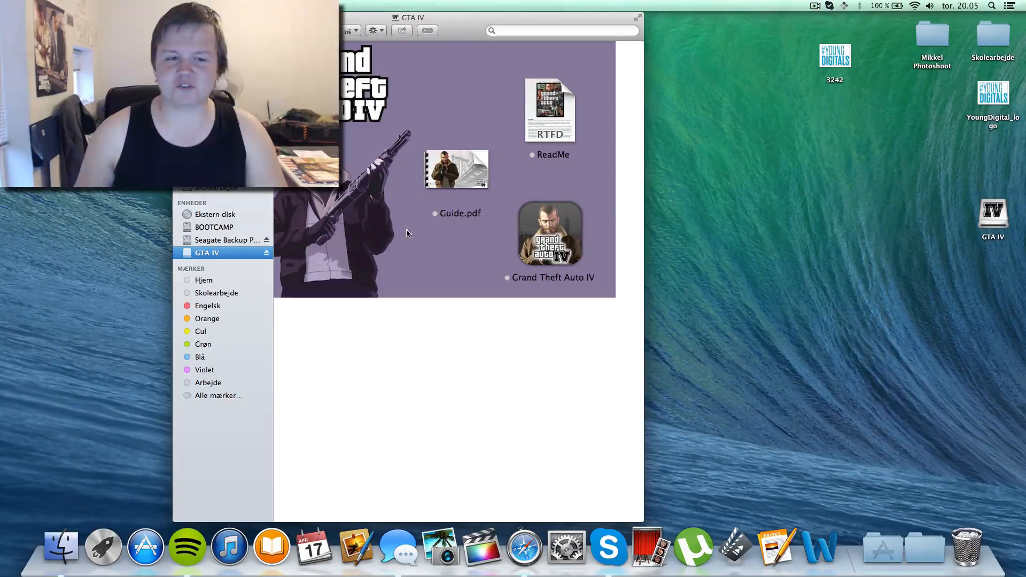
{"action": "mouse_move", "coordinate": [883, 546]}
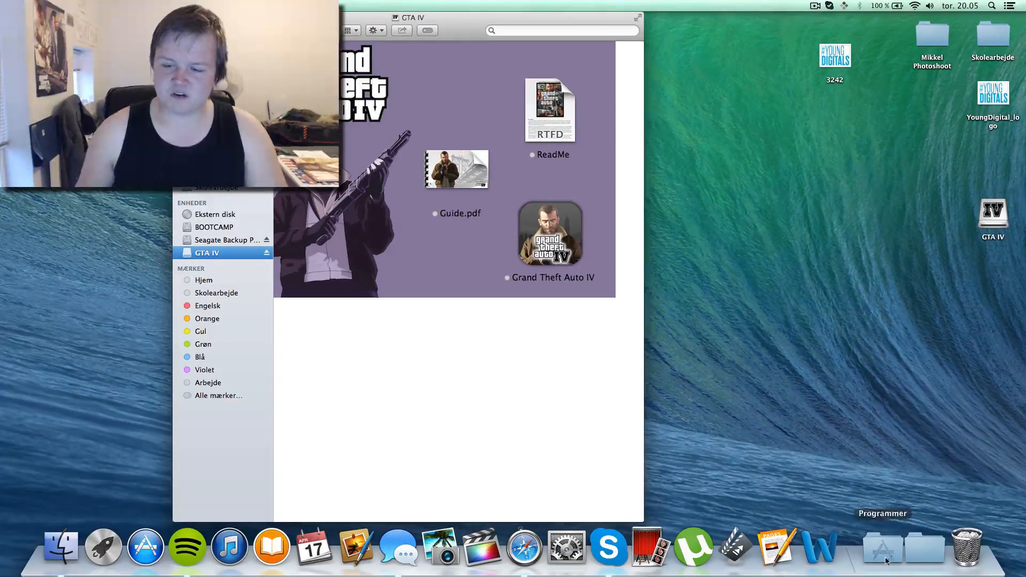
{"action": "left_click", "coordinate": [883, 548]}
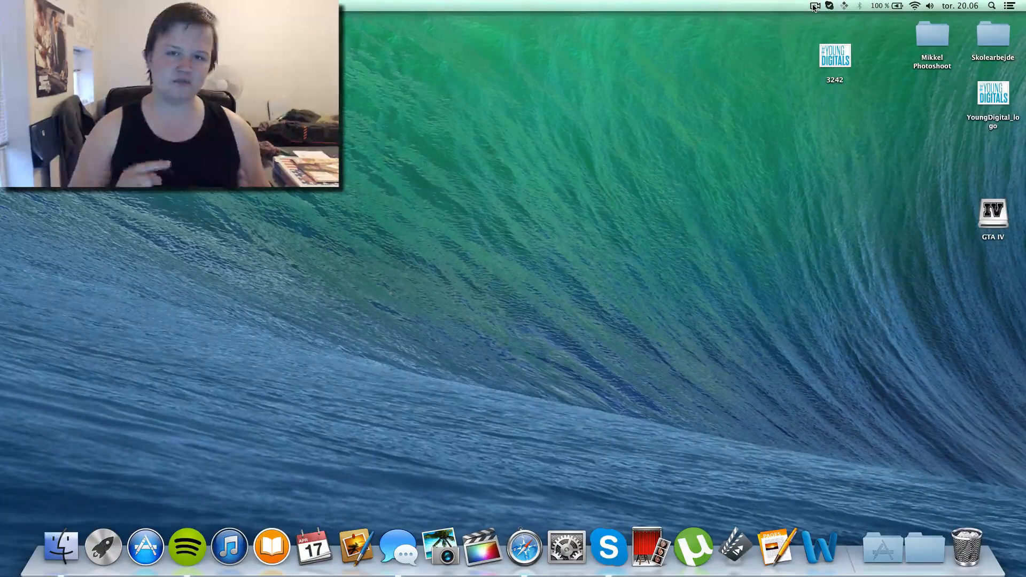
Launch Grand Theft Auto IV and view its 1920 x 1080 graphics settings.
{"action": "left_click", "coordinate": [815, 6]}
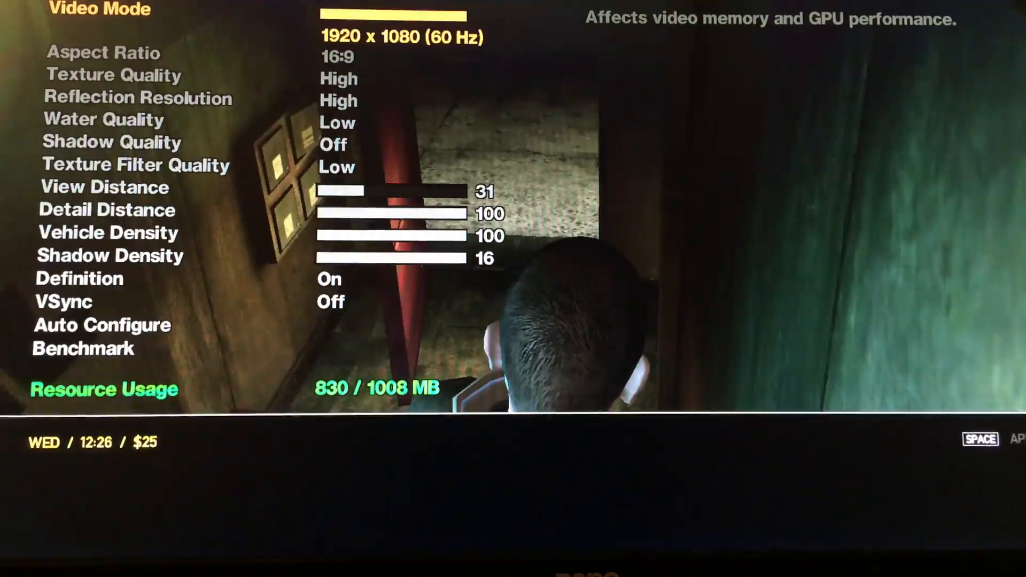
{"action": "key", "text": "down"}
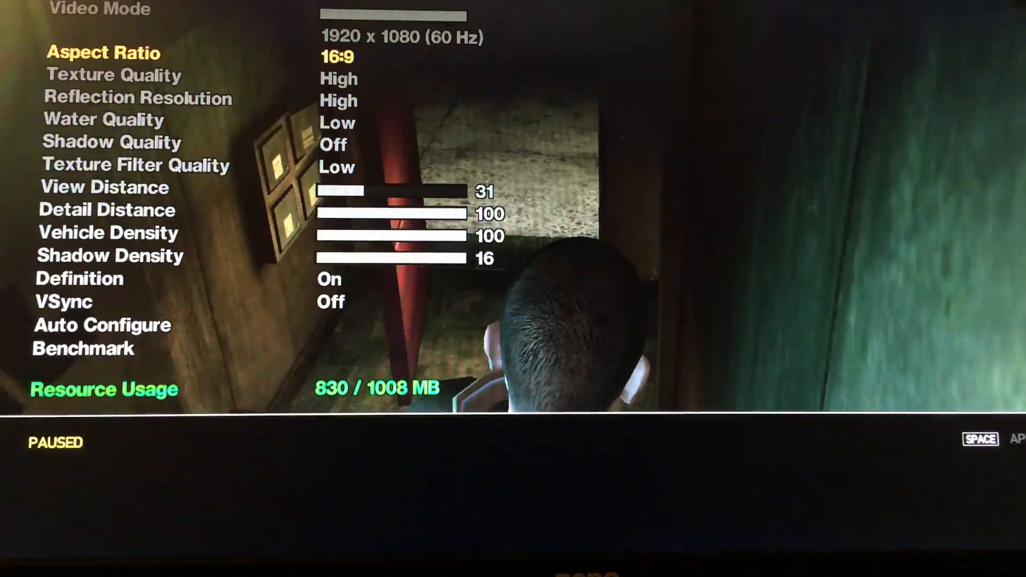
{"action": "key", "text": "down"}
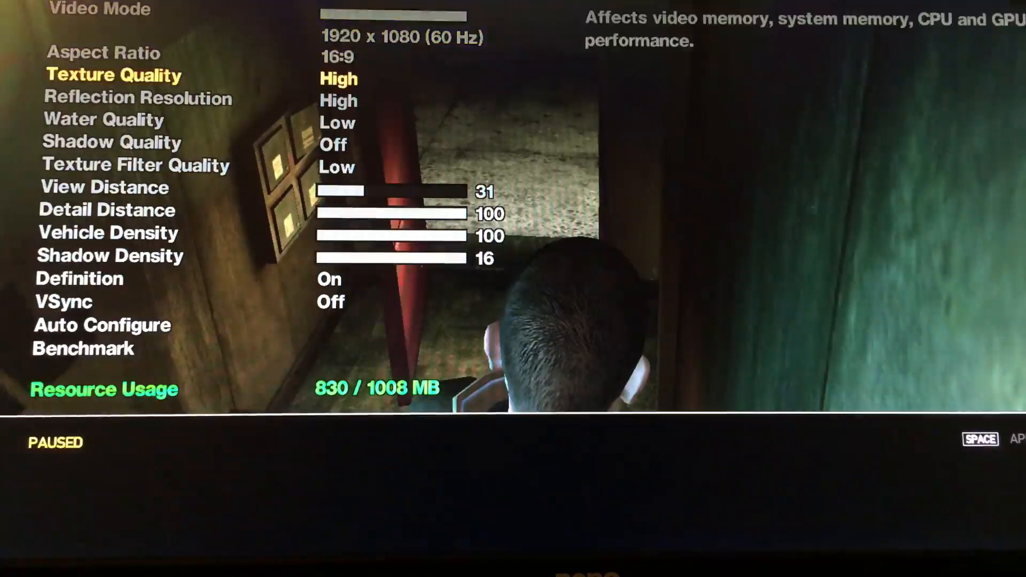
{"action": "key", "text": "up"}
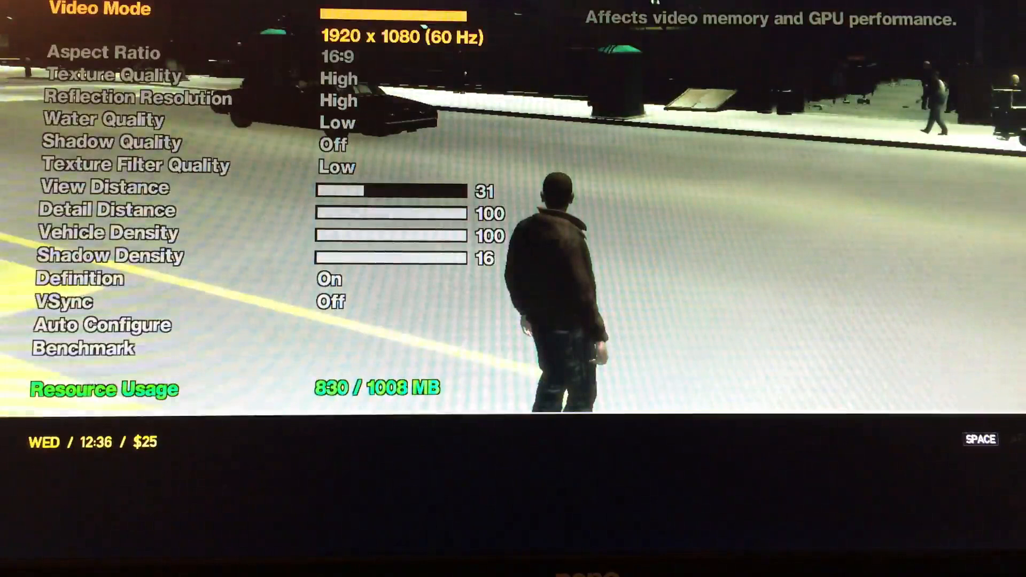
Quit the game and decline debugging in the 'Exception raised' crash dialog.
{"action": "key", "text": "down"}
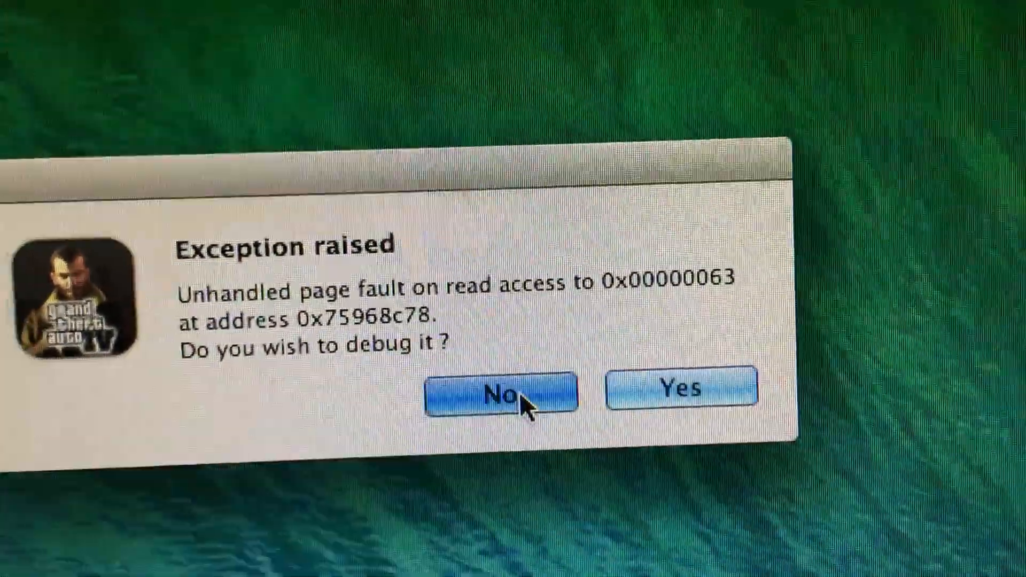
{"action": "left_click", "coordinate": [506, 393]}
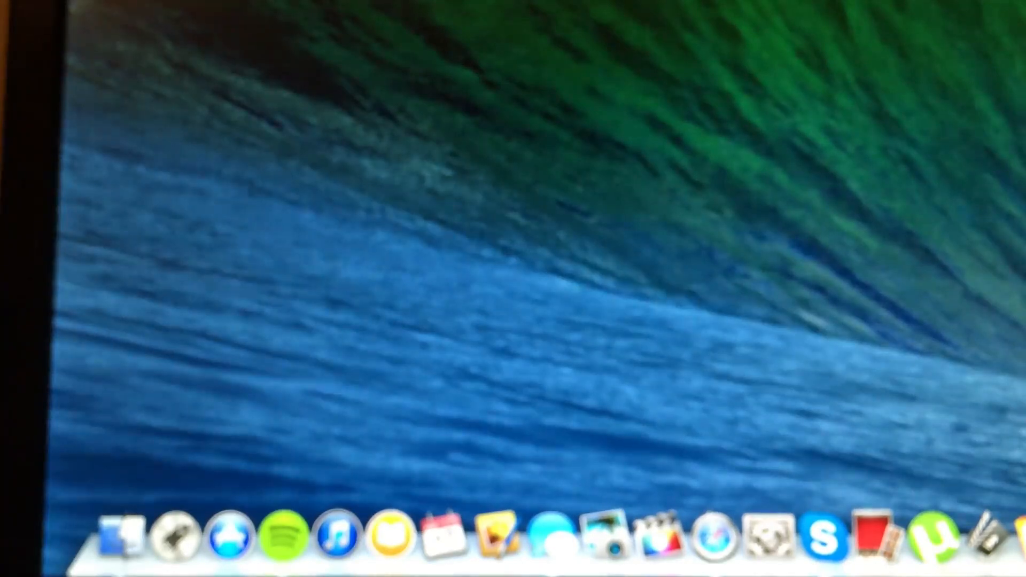